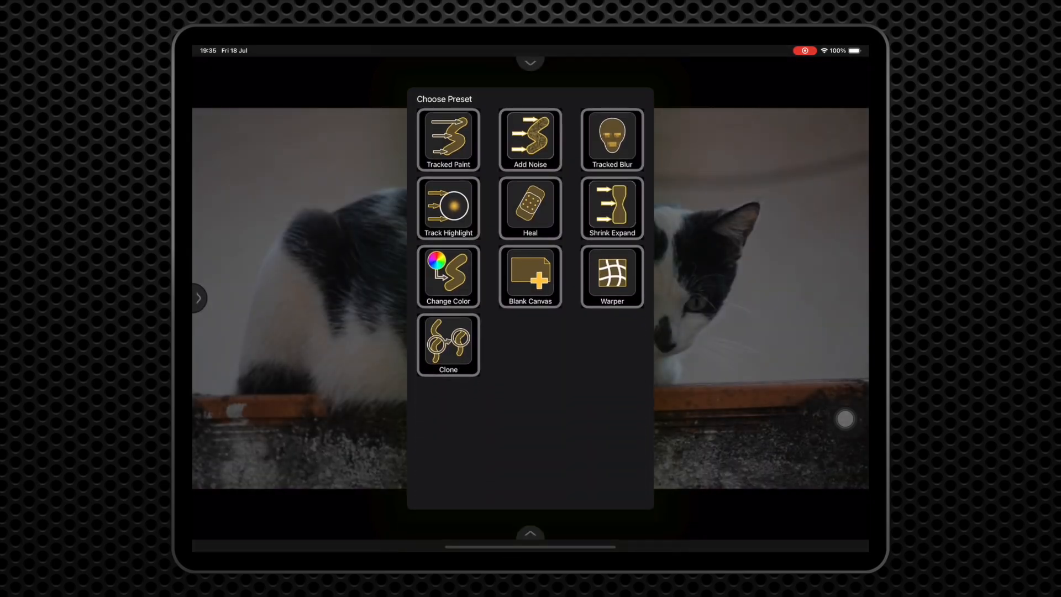
- Load the Shrink & Expand brush preset from the Choose Preset panel
left_click(611, 209)
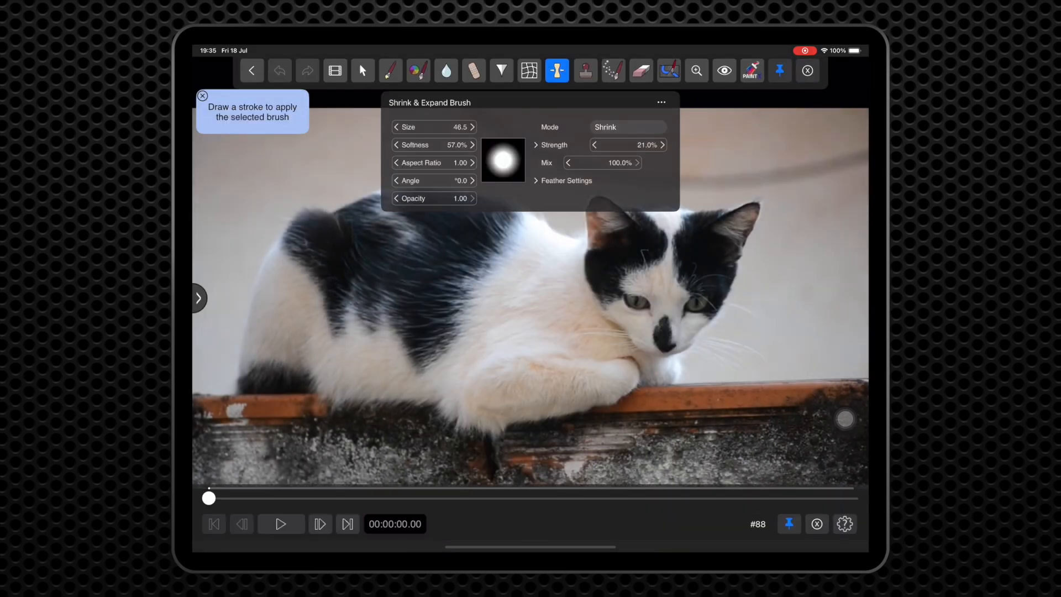
- Close the brush settings and open Track Layer 3's tracking controls for the shrink stroke
left_click(396, 127)
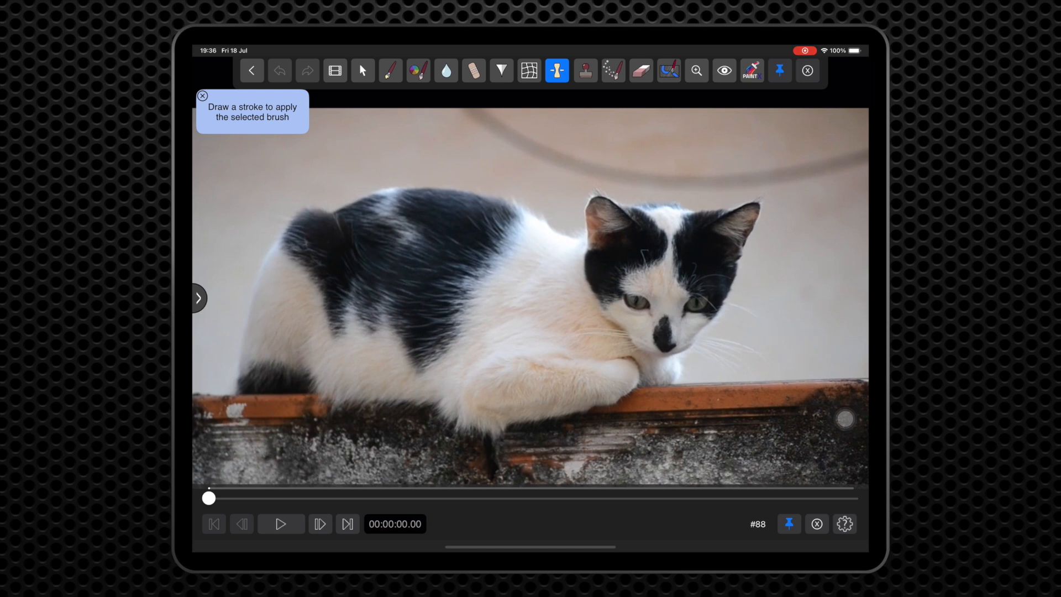
left_click(202, 95)
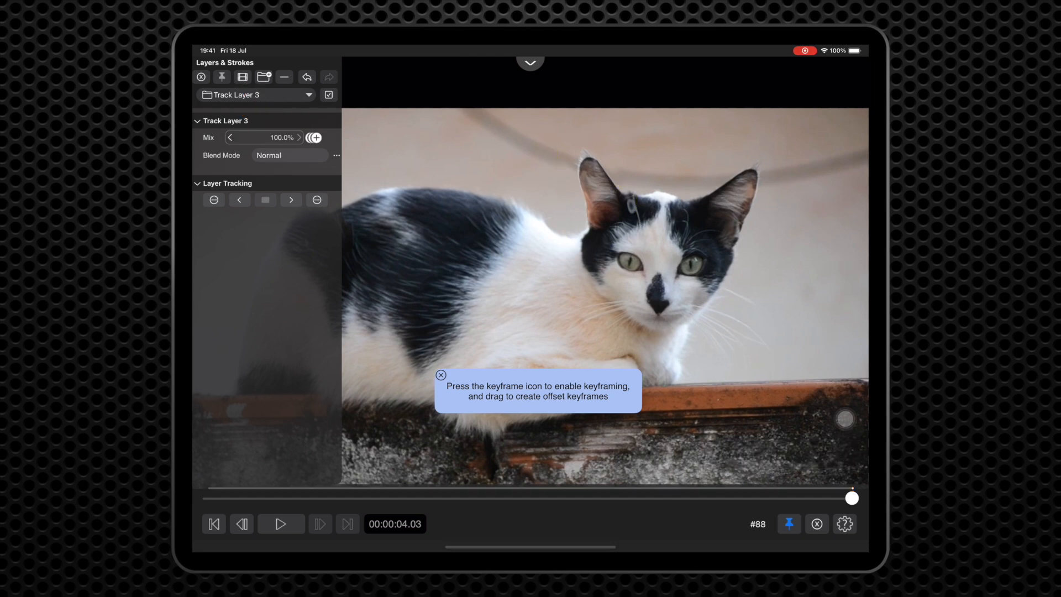
- Paint a tracked Shrink & Expand stroke over the right ear and rewind to frame one
left_click(530, 62)
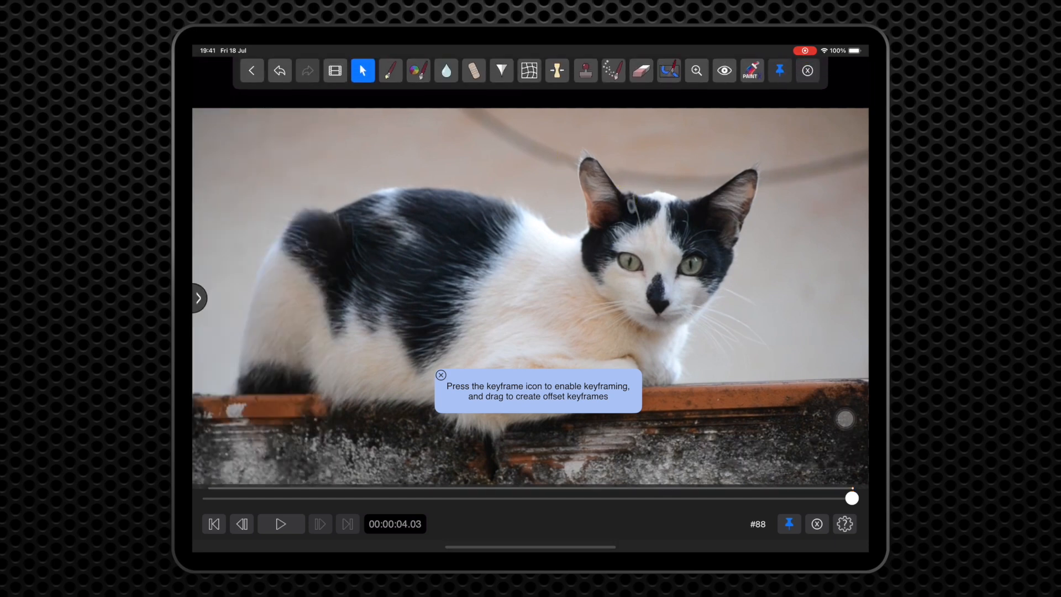
left_click(556, 70)
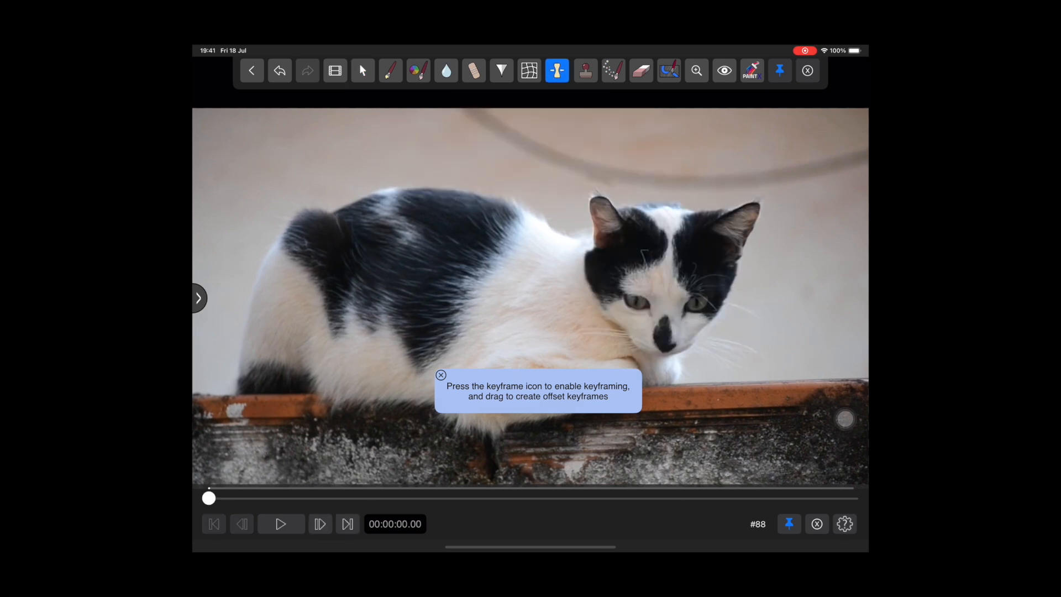
left_click(440, 375)
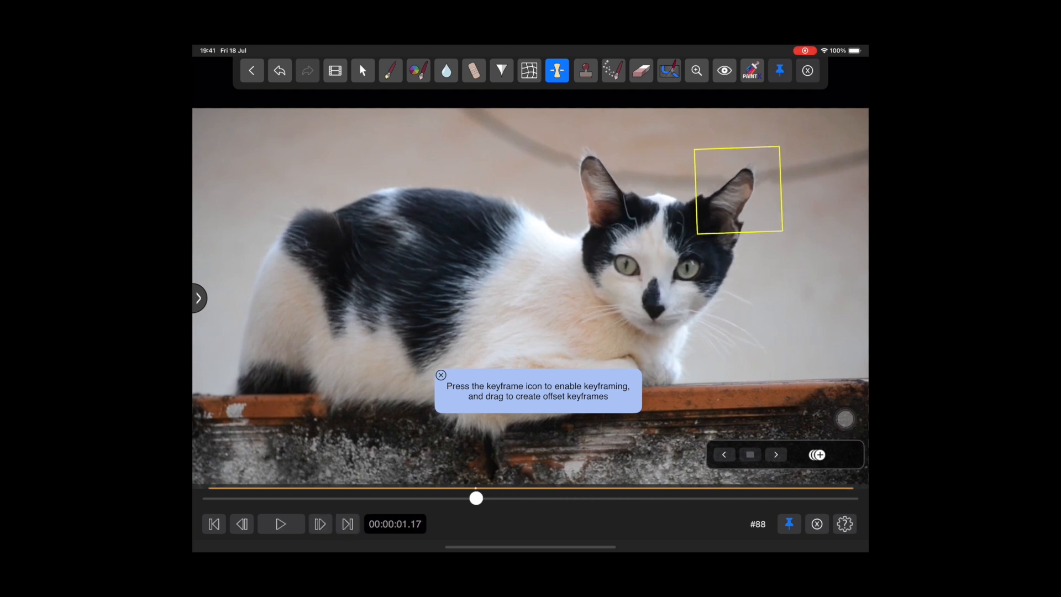
left_click(213, 523)
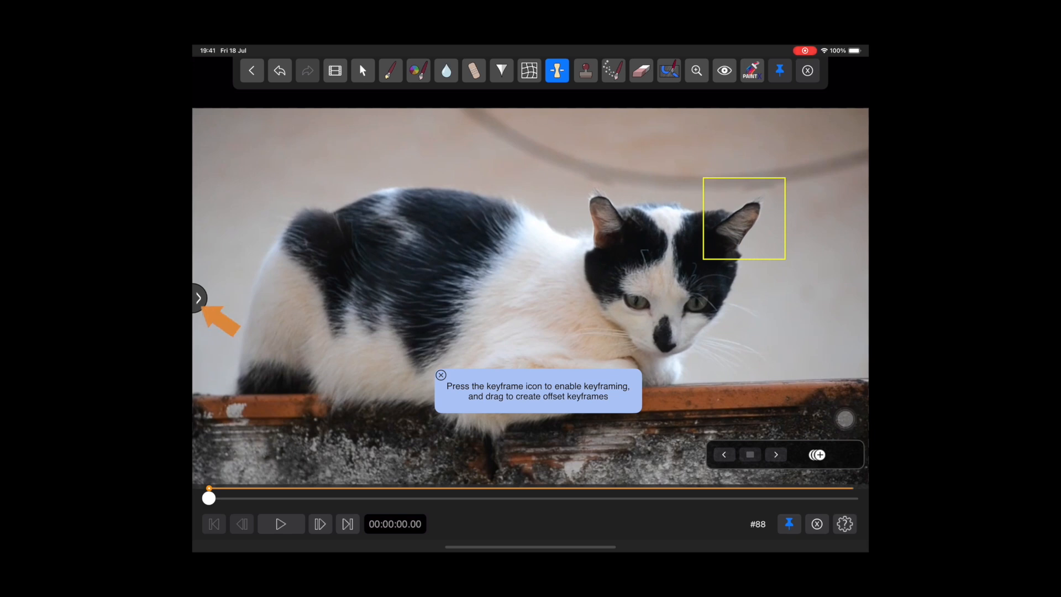
- Switch the Track Layer 2 Shrink & Expand stroke to Expand mode
left_click(199, 297)
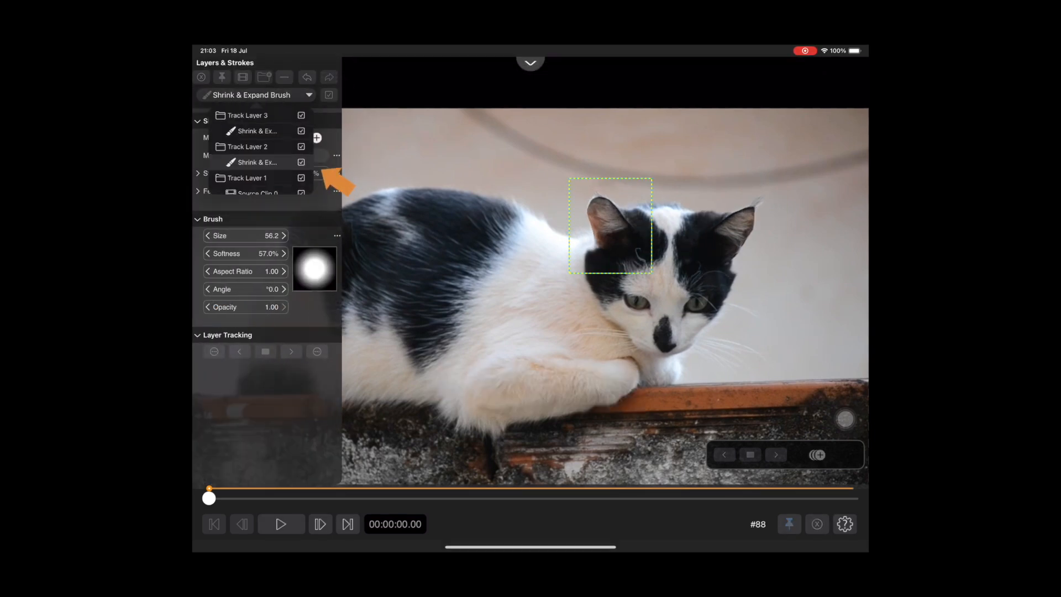
left_click(289, 156)
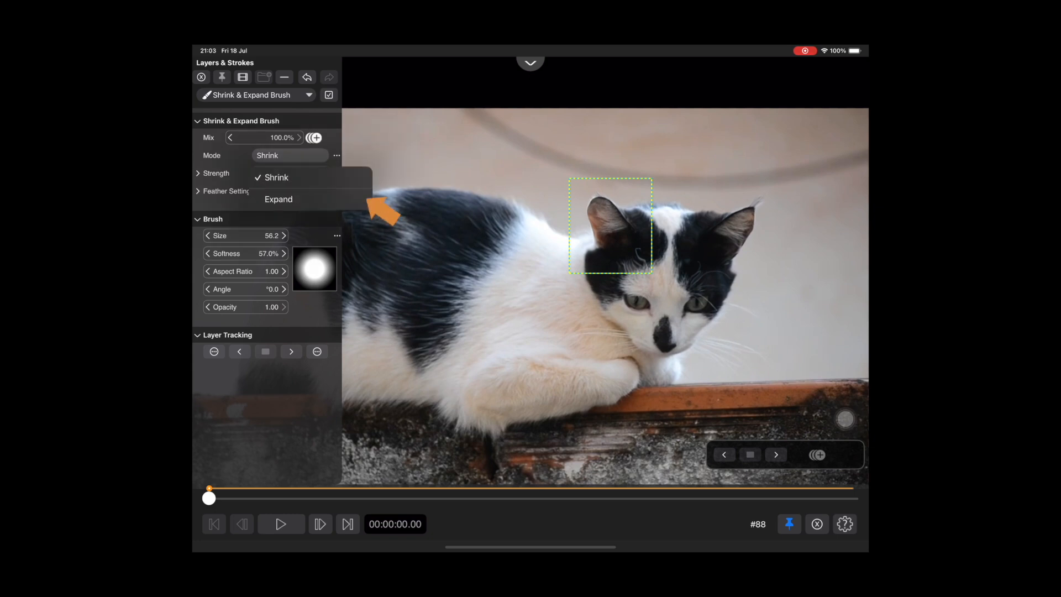
left_click(278, 199)
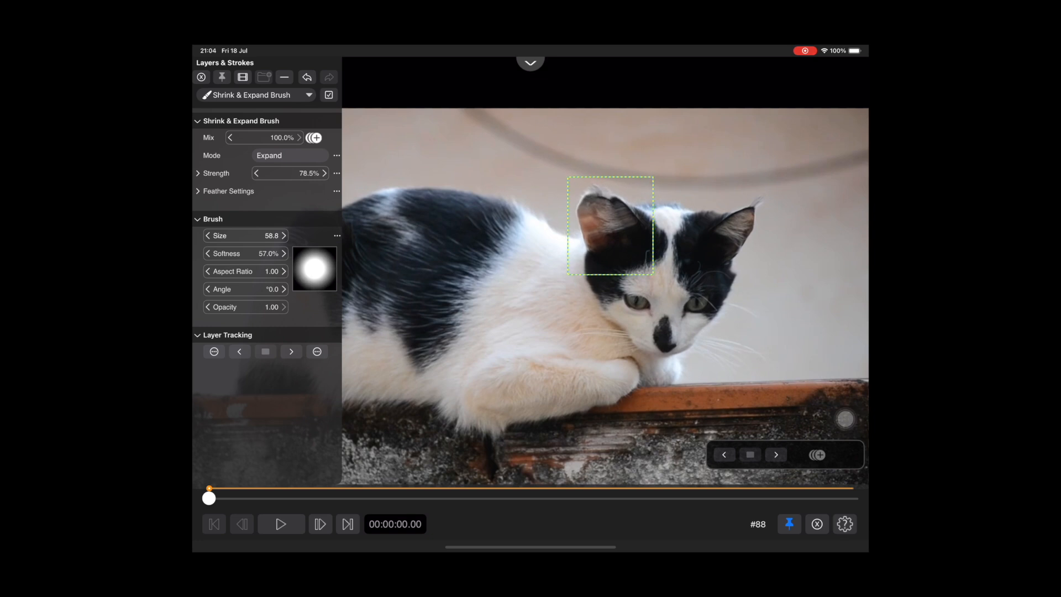
- Set the right-ear stroke to 78.5% strength, exit to LumaFusion and rewind the clip
left_click(208, 236)
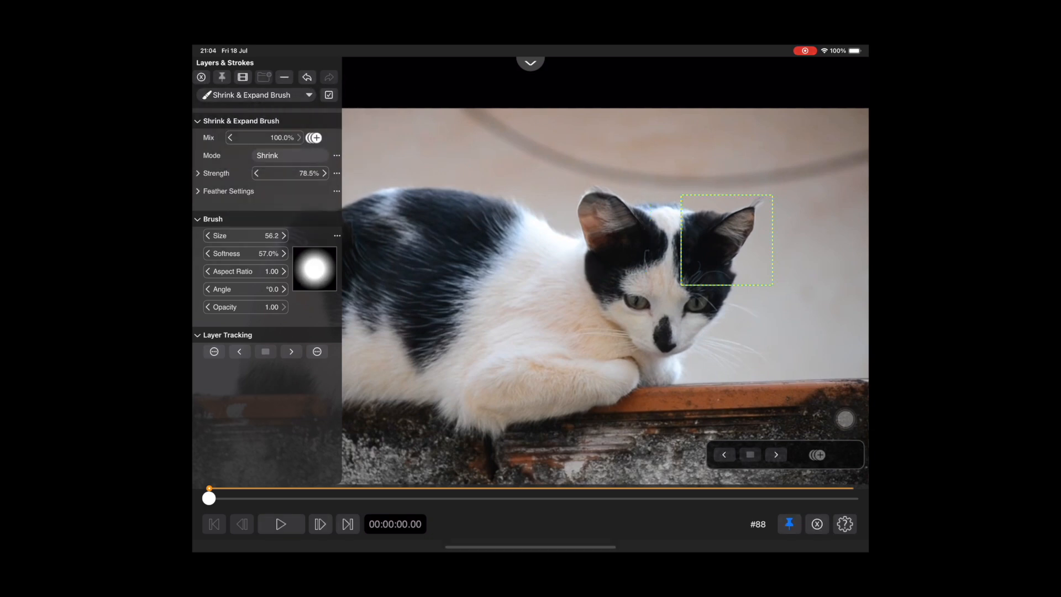
left_click(288, 154)
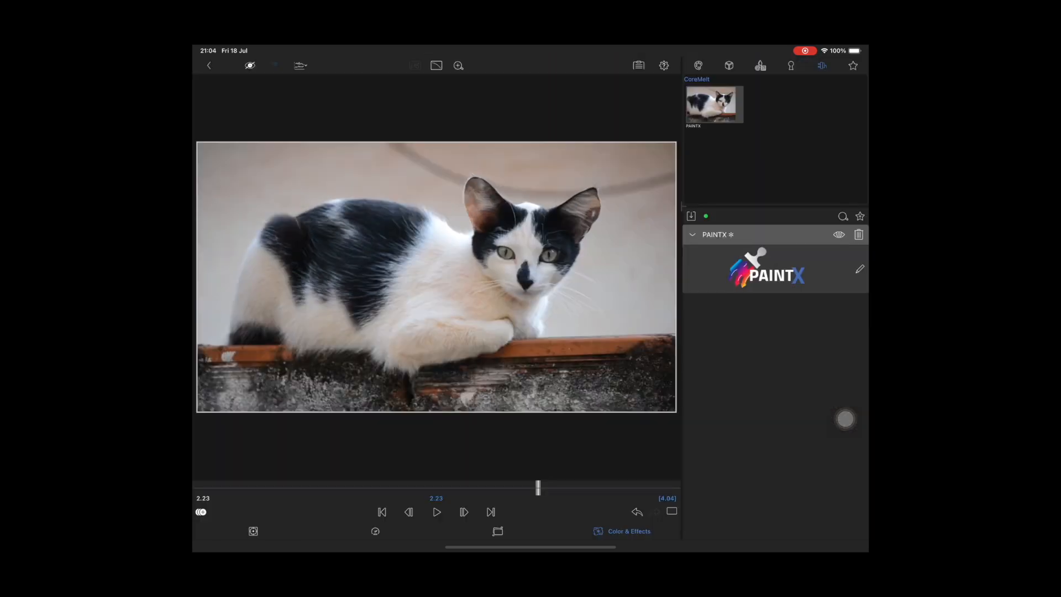
left_click(381, 512)
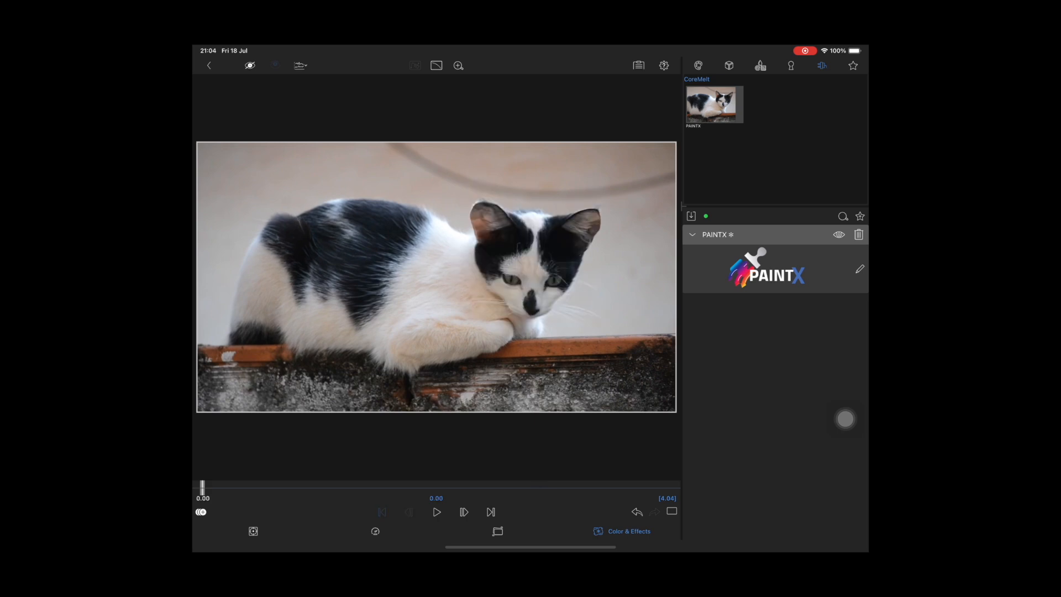